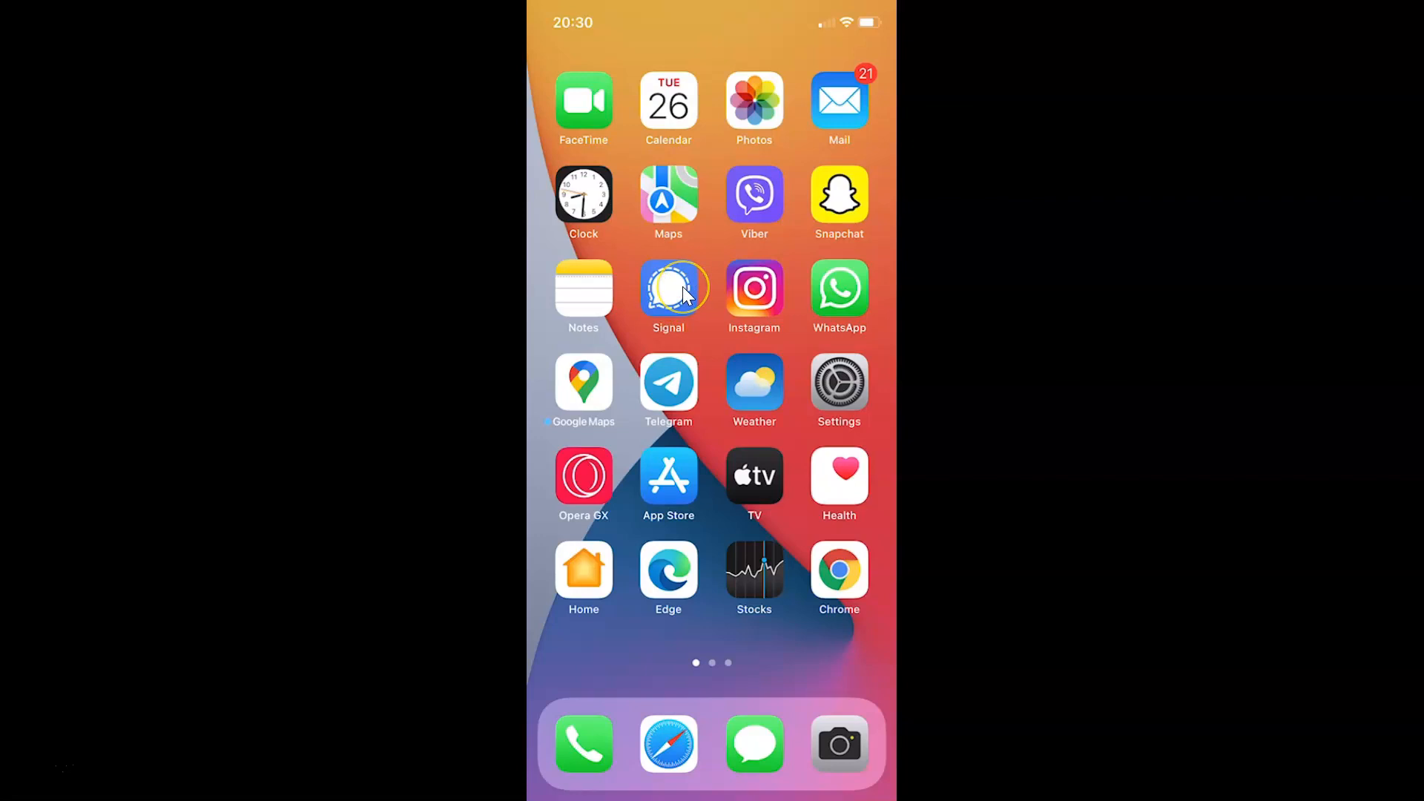
Launch Signal from the home screen and open its settings via the profile avatar
click(668, 290)
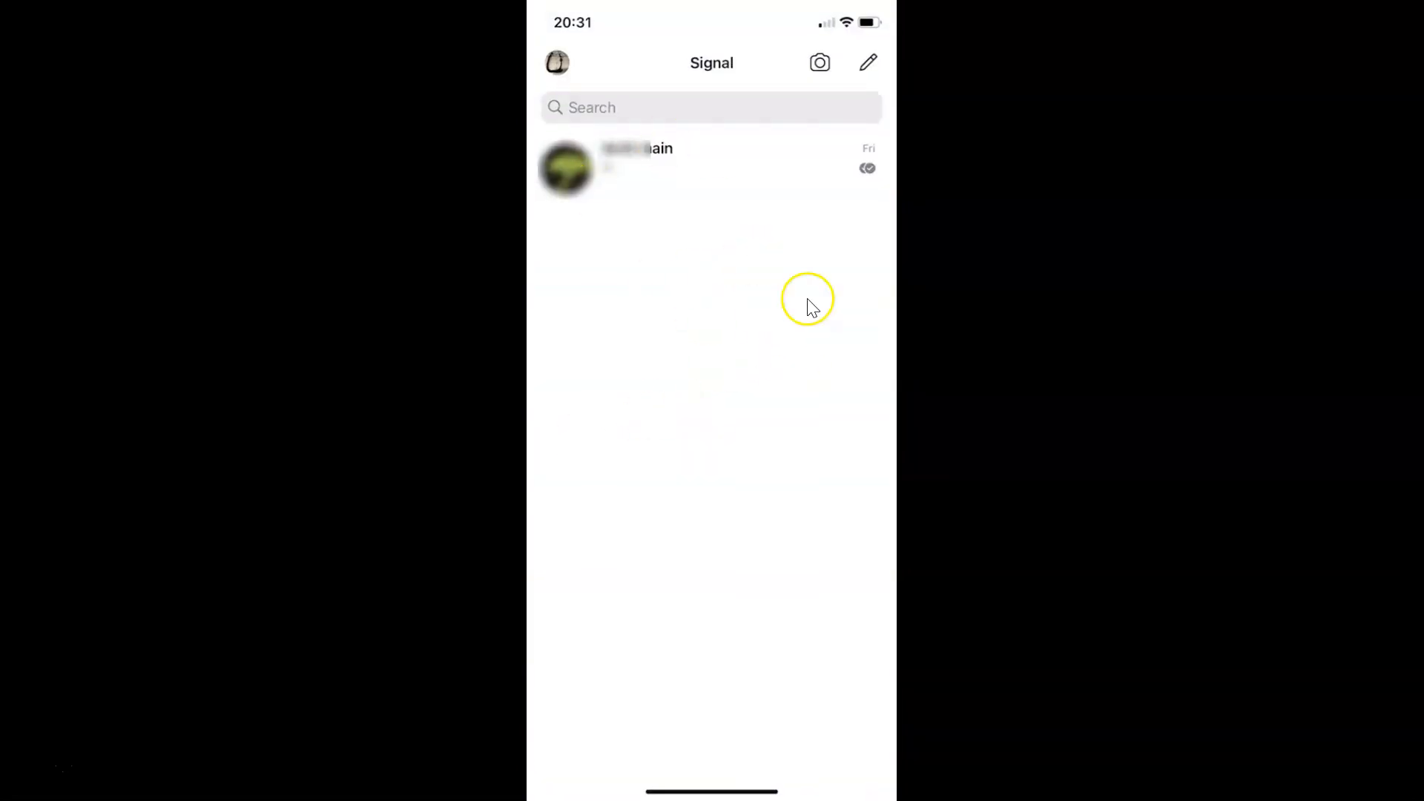
mouse_move(557, 62)
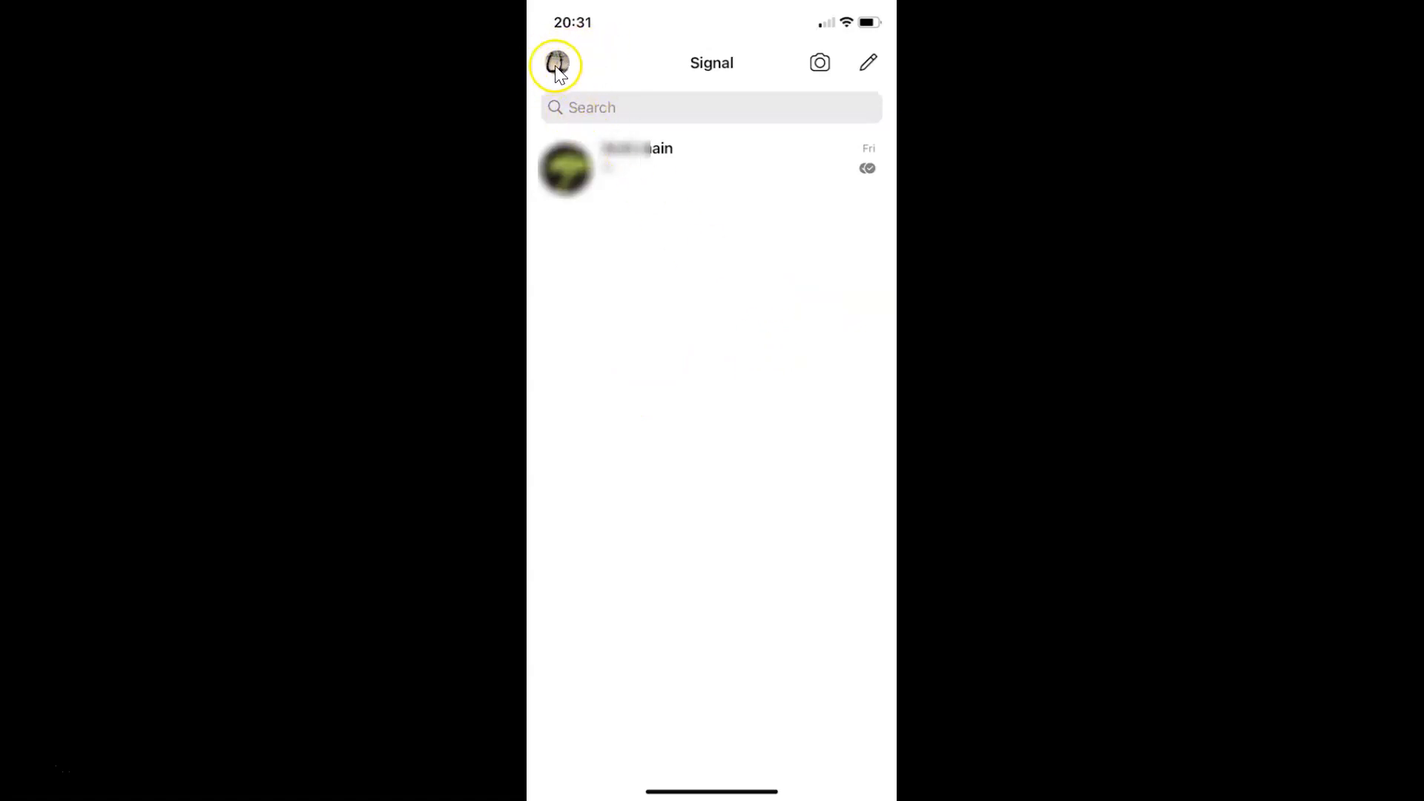
click(557, 62)
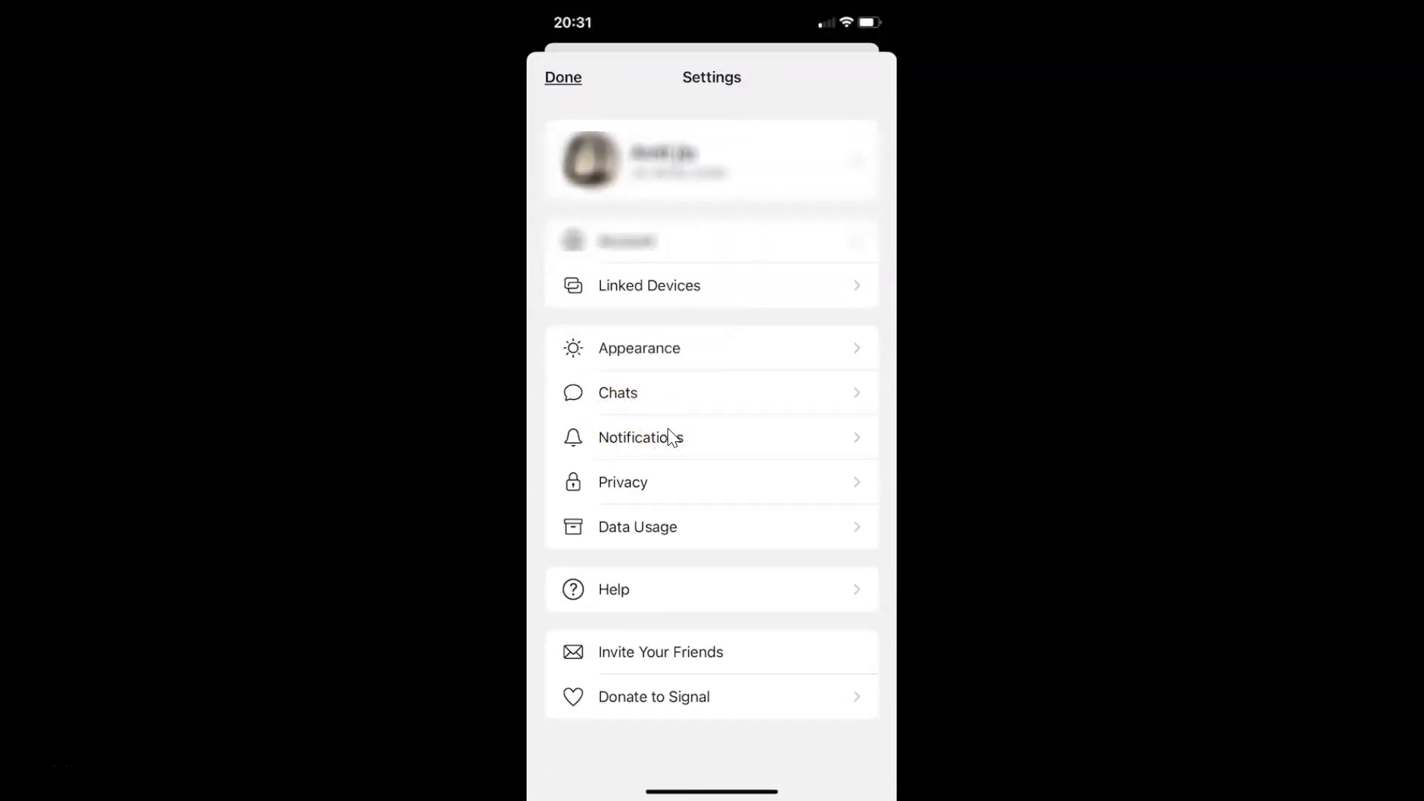
Open the Notifications section of Signal's settings
click(640, 437)
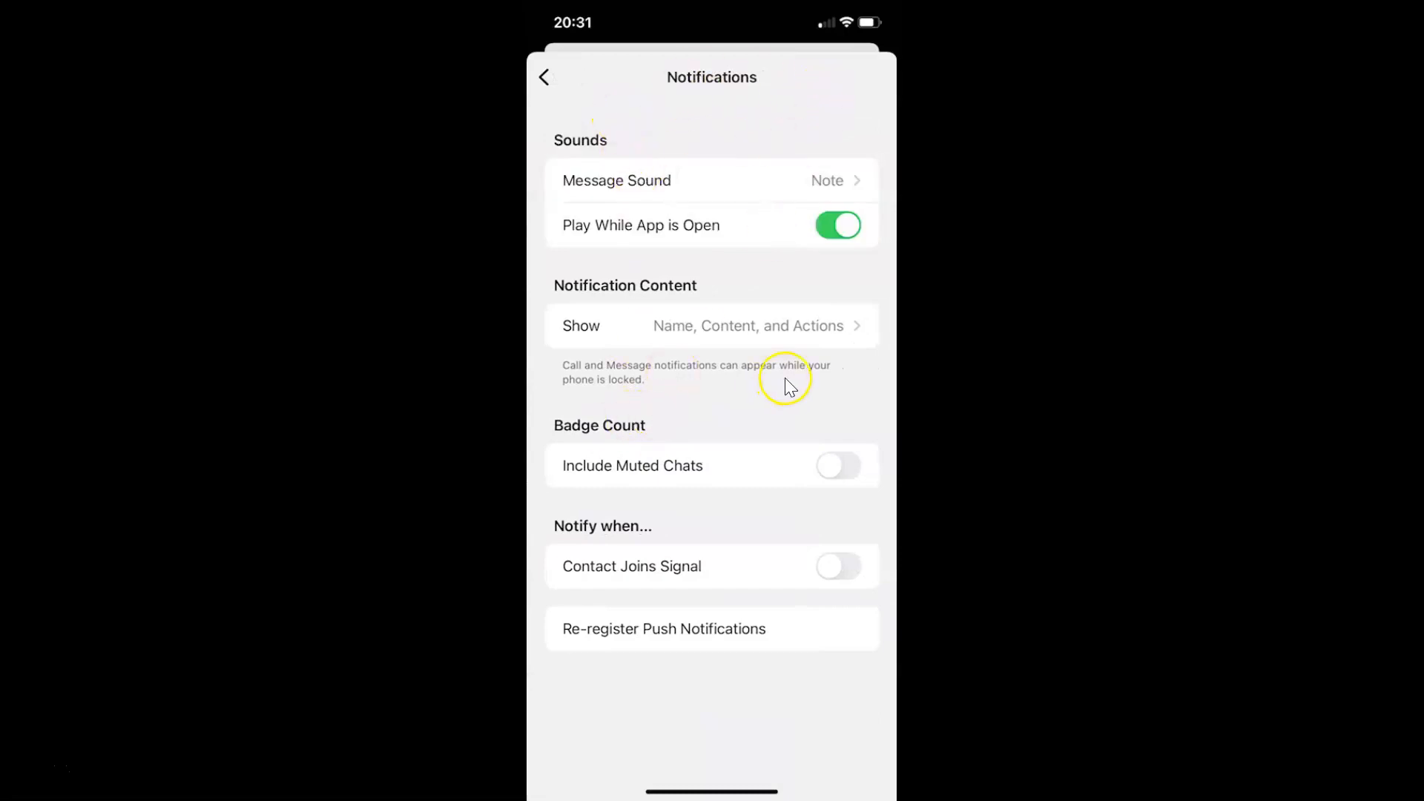
mouse_move(591, 420)
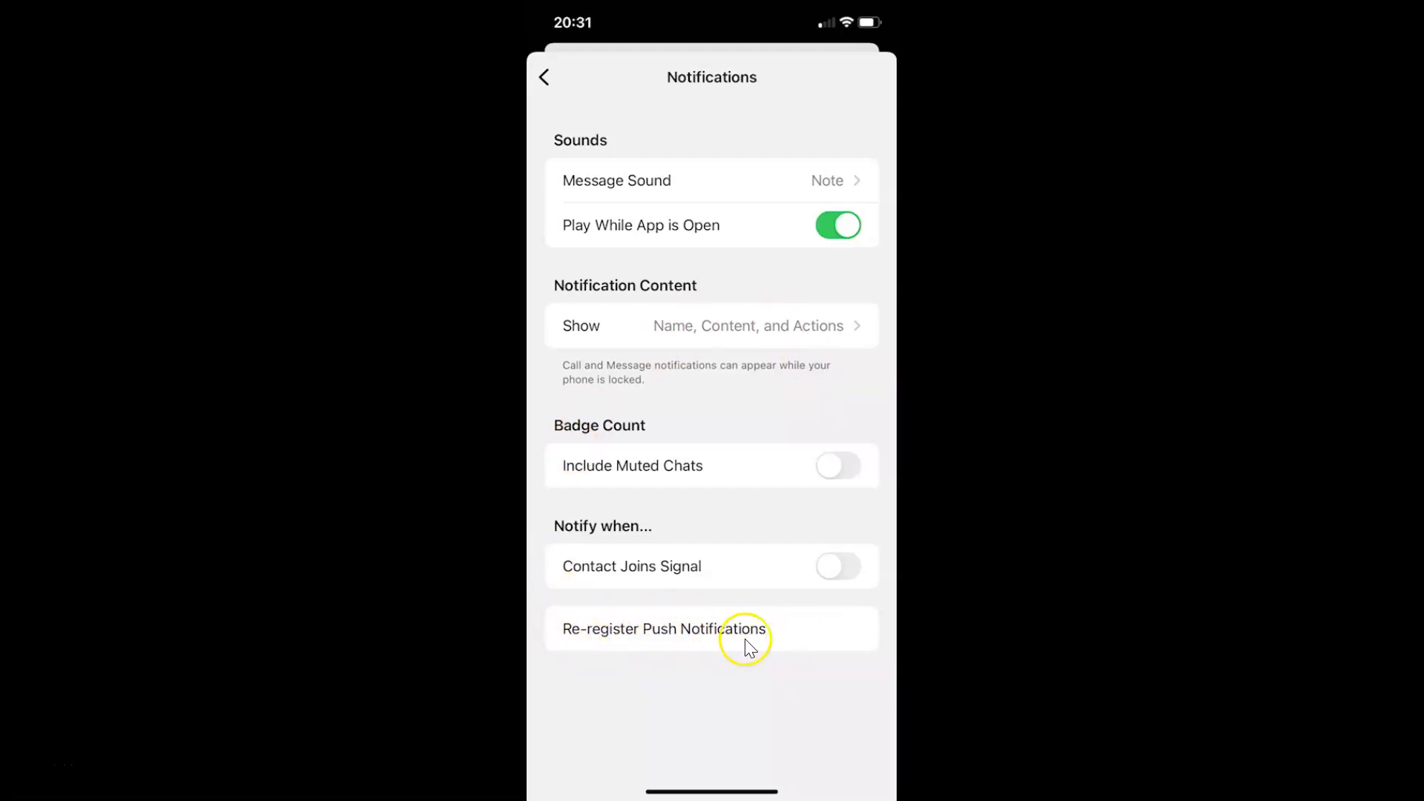
mouse_move(731, 648)
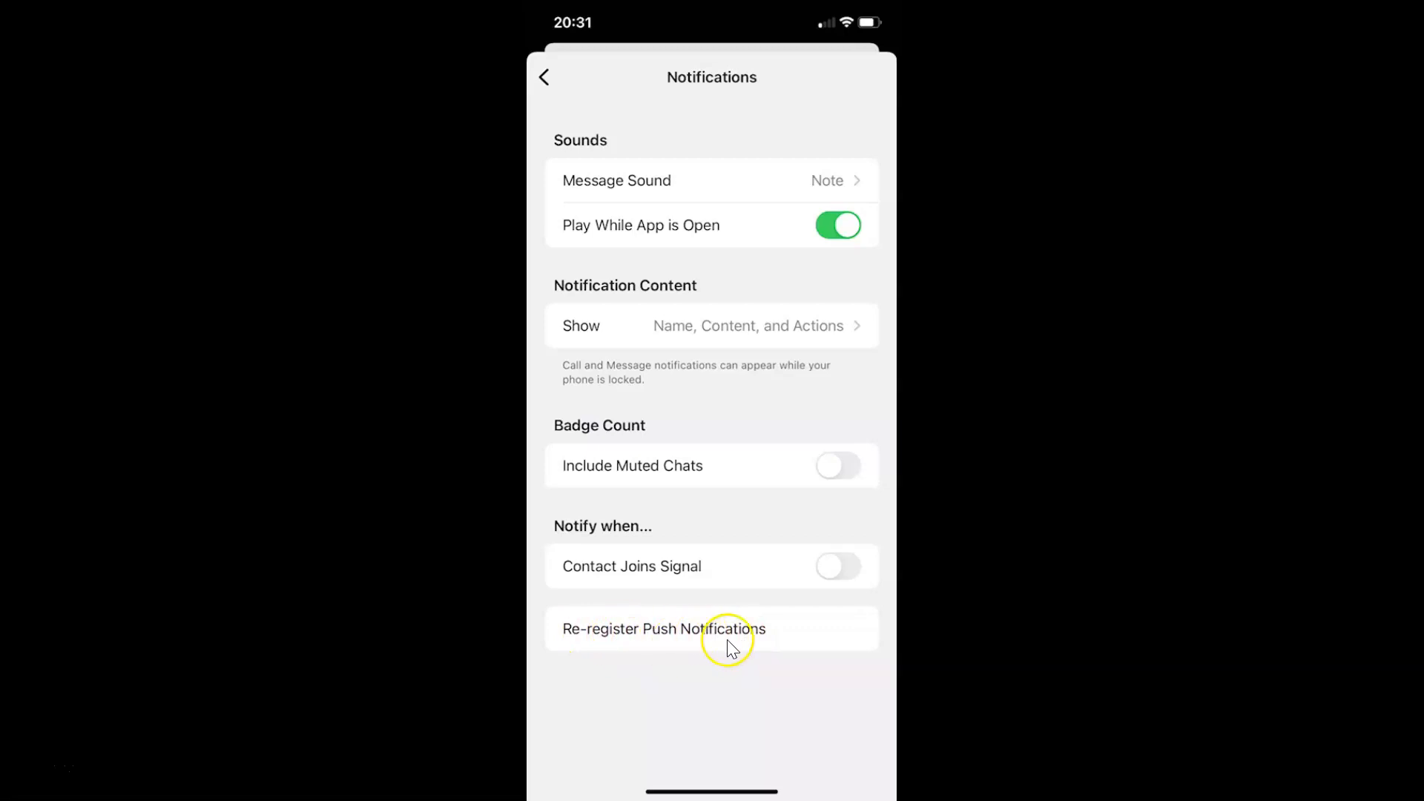
Re-register Push Notifications and dismiss the success alert with OK
click(664, 629)
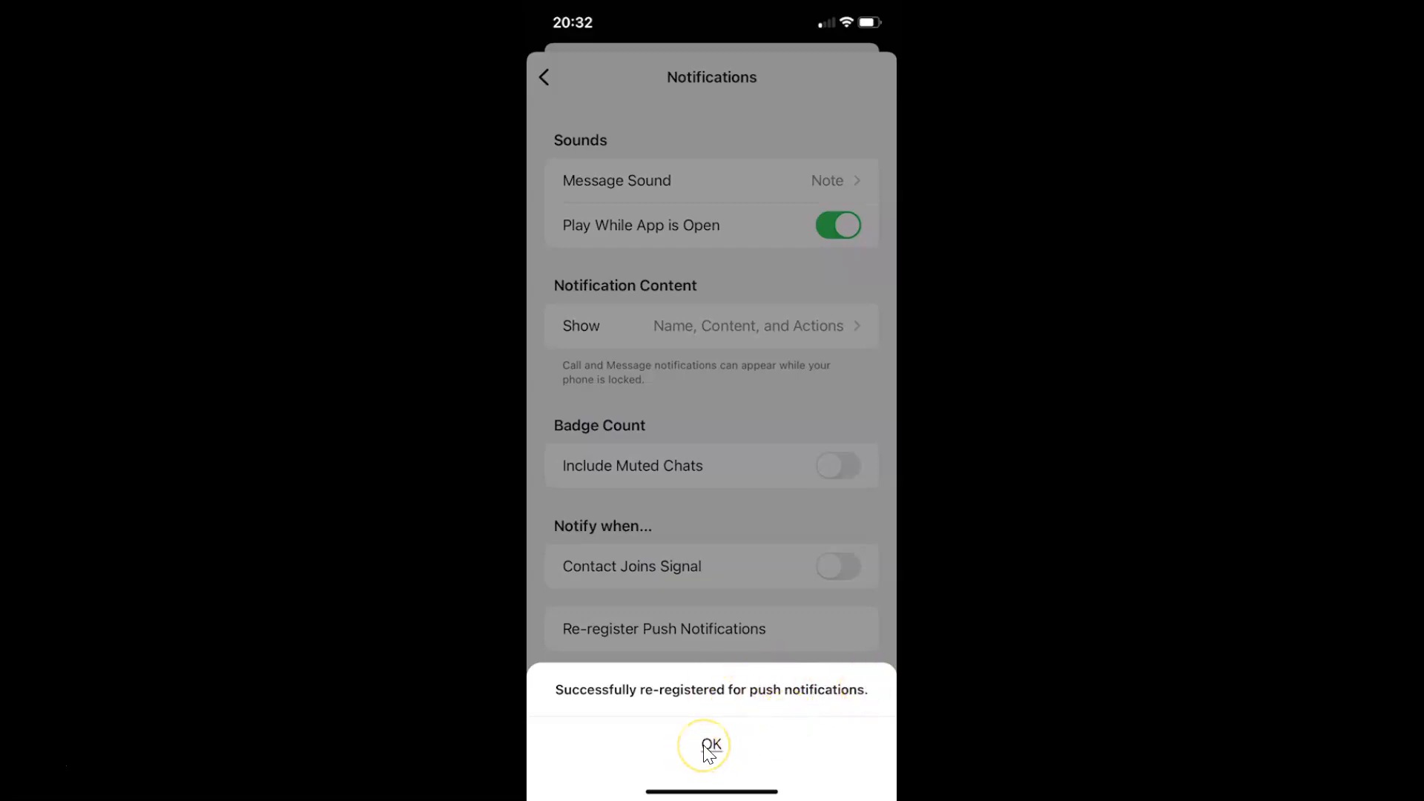
click(711, 747)
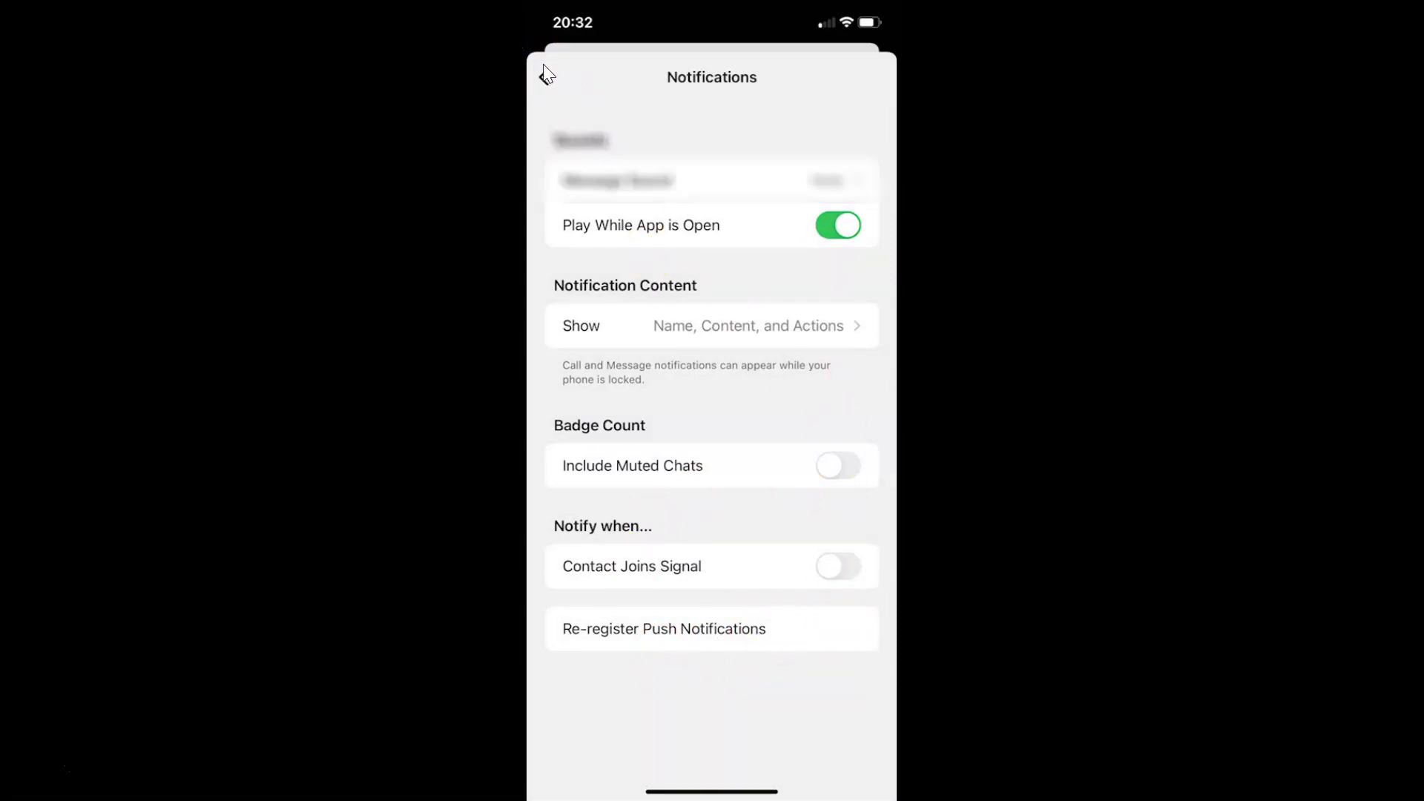
Go back to the main Settings list and close it to reach the chat list
click(546, 74)
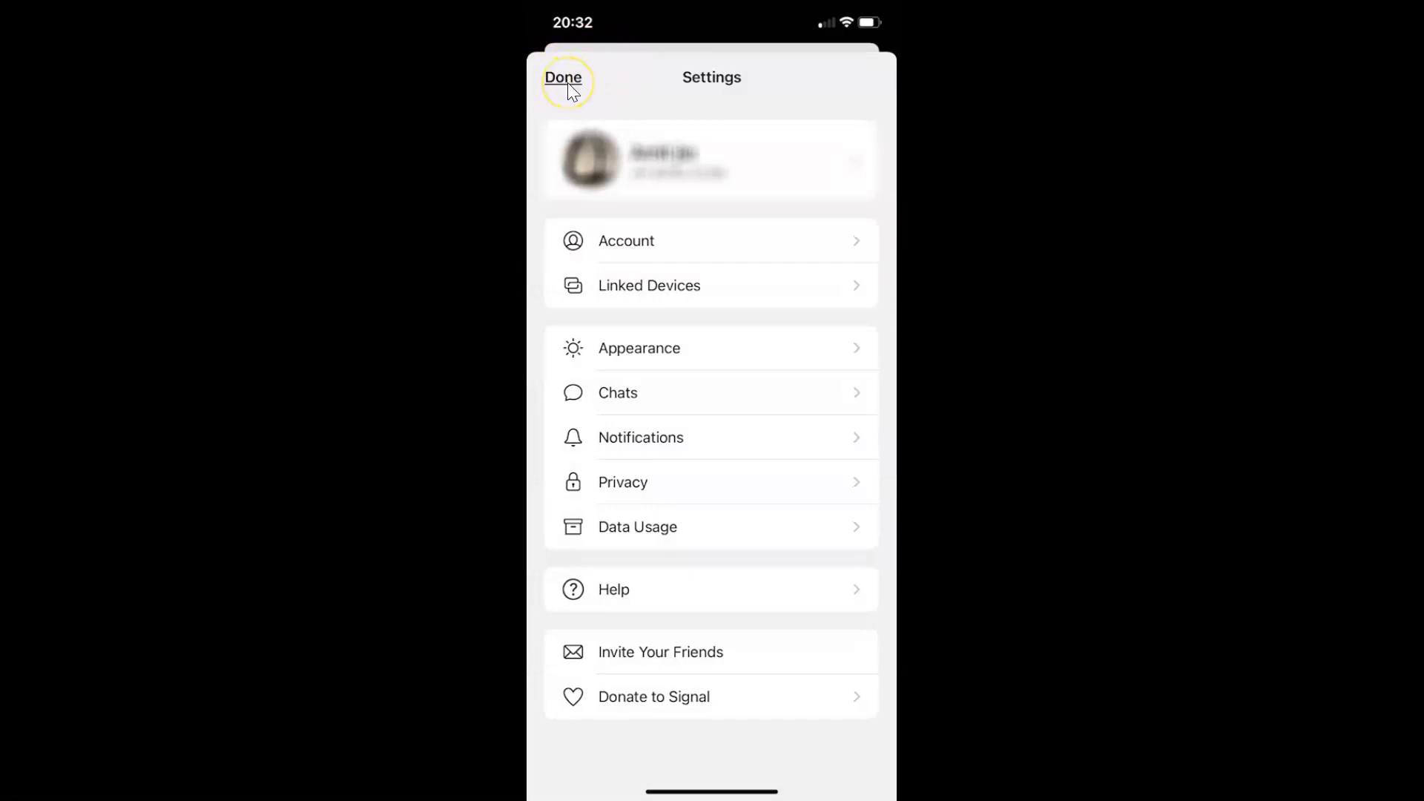
click(563, 78)
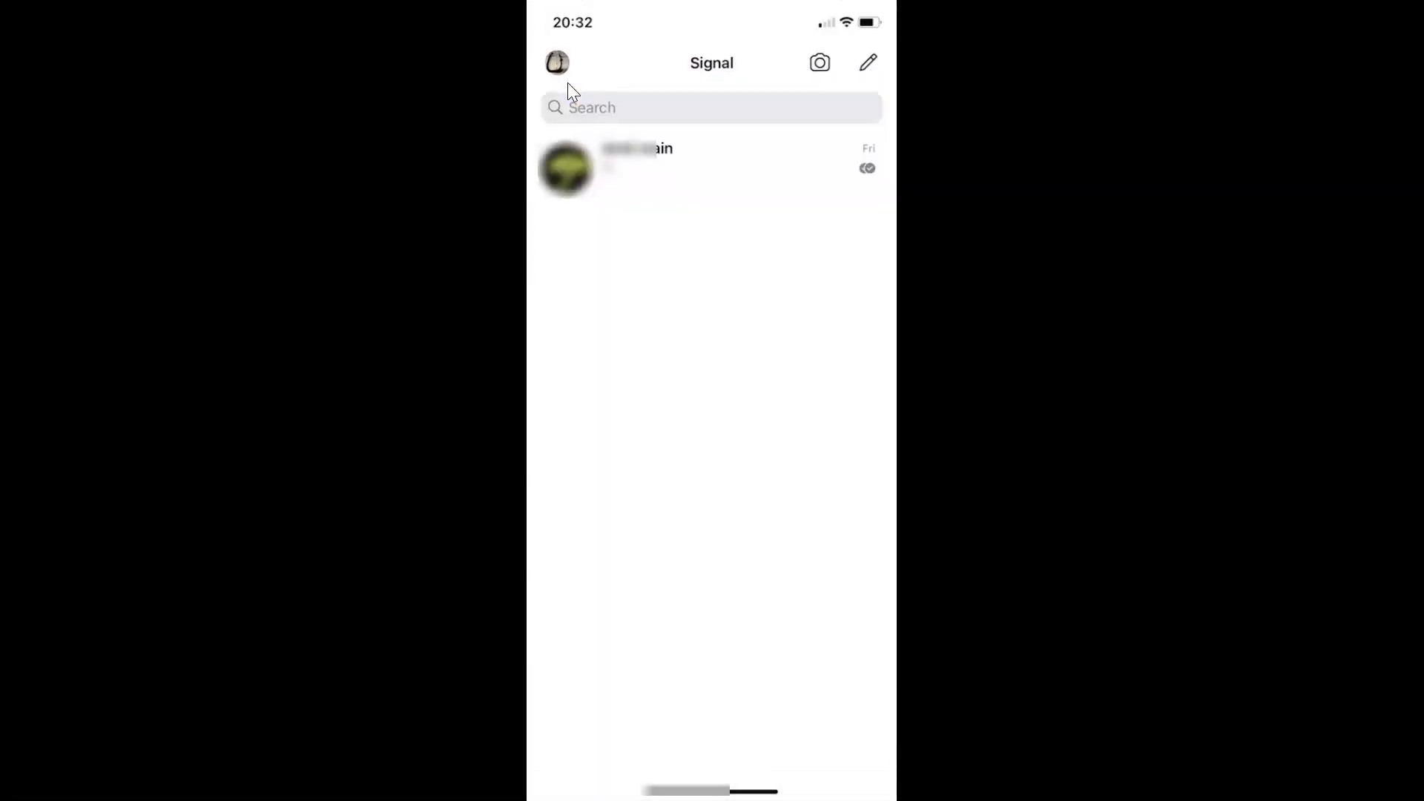